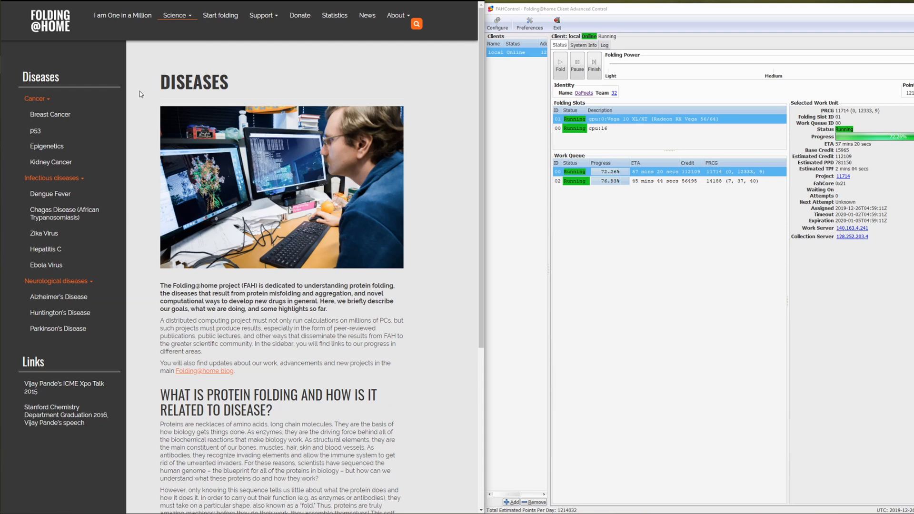
pyautogui.scroll(-3)
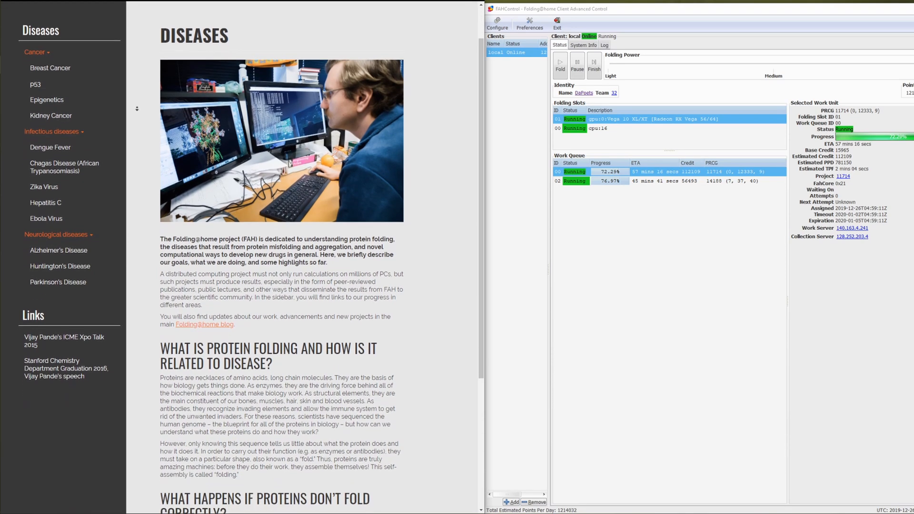
pyautogui.scroll(-3)
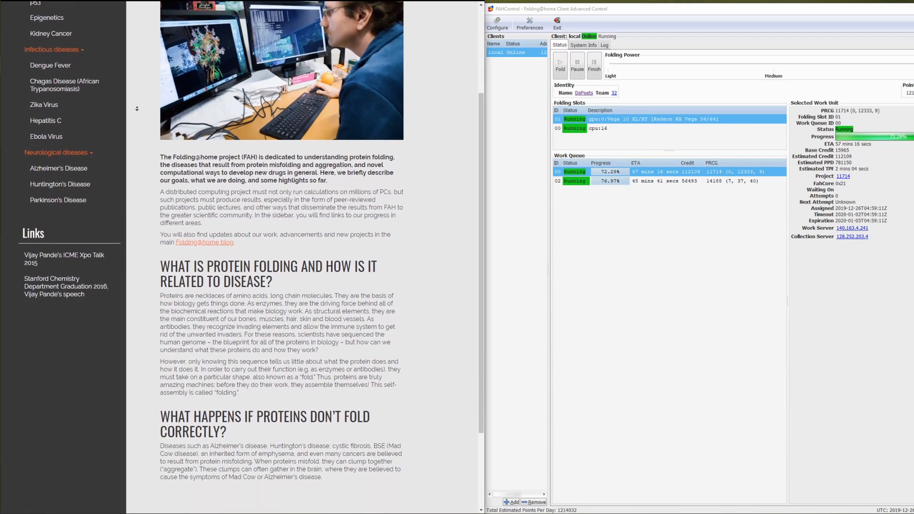
pyautogui.scroll(-3)
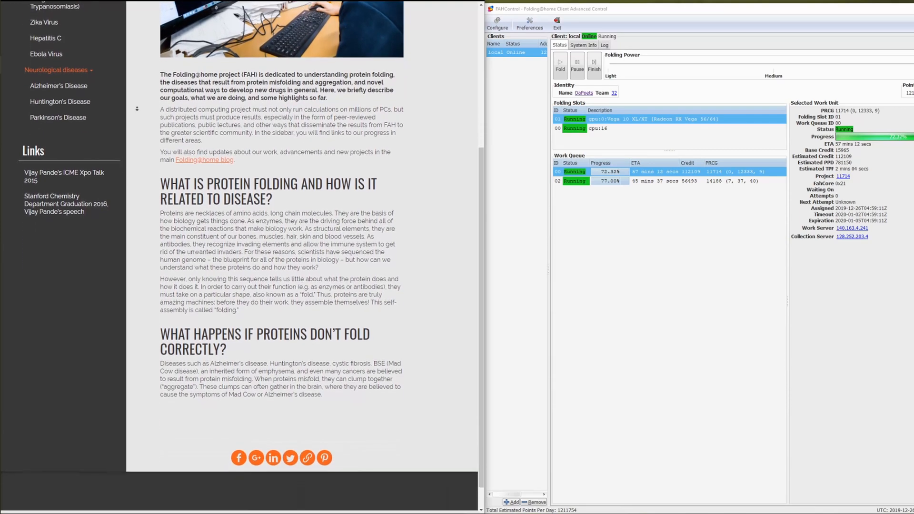
pyautogui.scroll(-3)
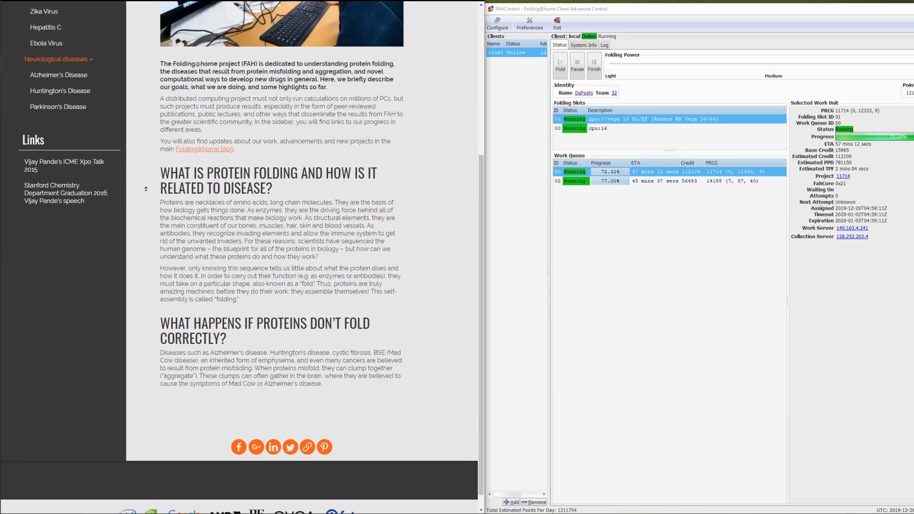
pyautogui.scroll(3)
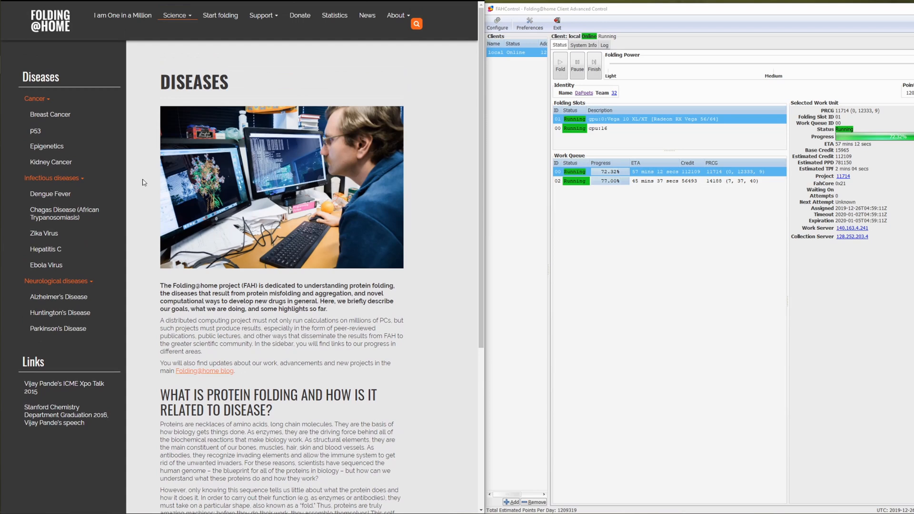